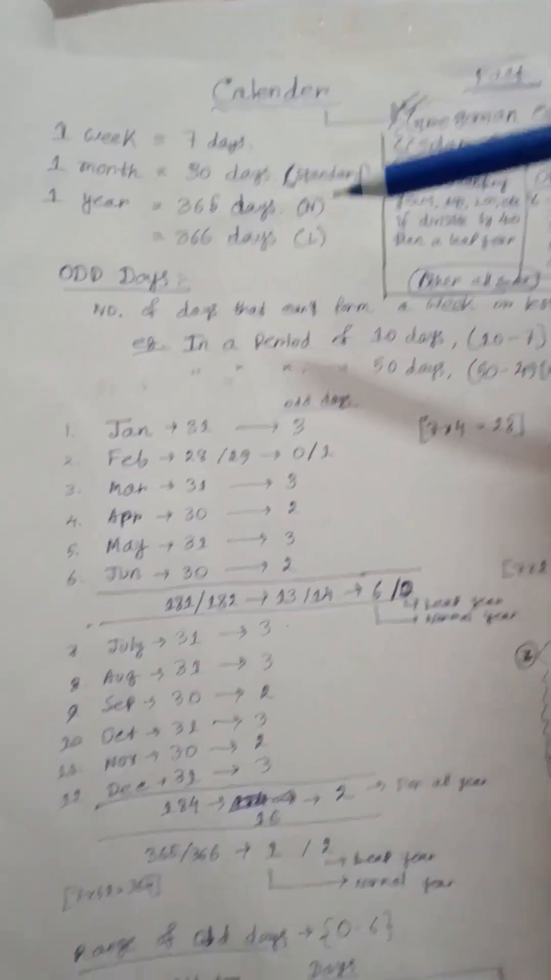
pyautogui.scroll(-3)
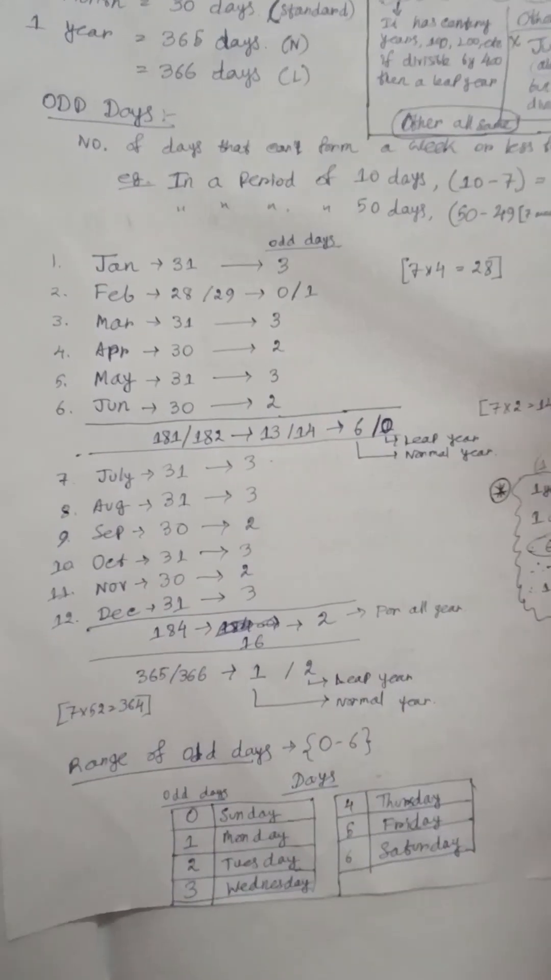